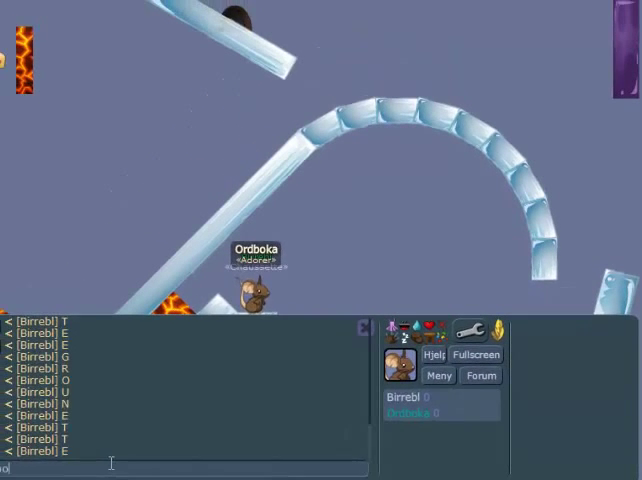
# Enter the room ordboka bootcamp with the /room chat command.
pyautogui.write('/room ordboka')
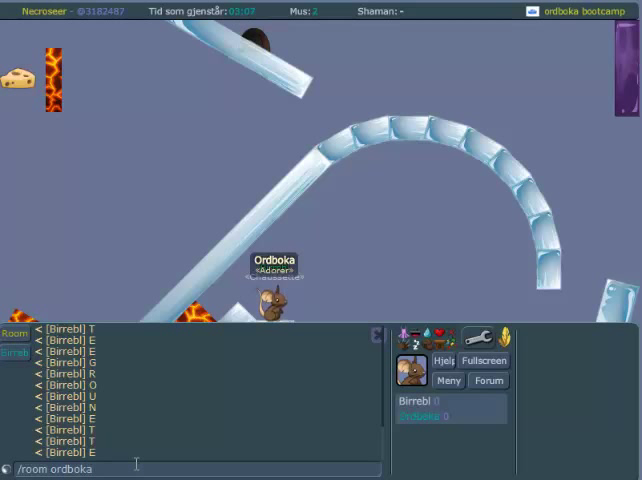
pyautogui.write('bootcamp')
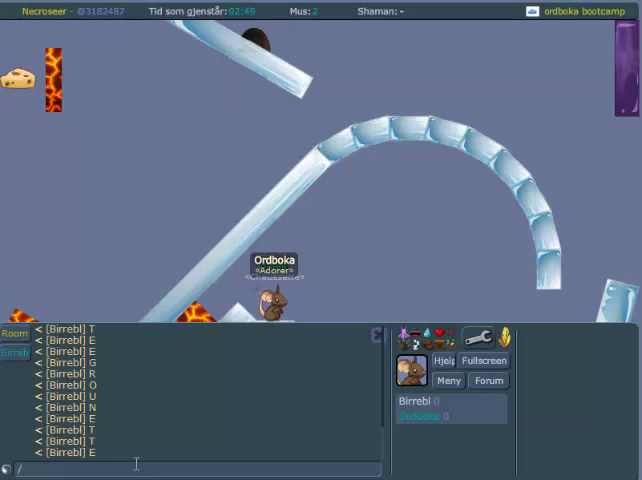
# Lock the room with a /pw password command, then bring up the friends list.
pyautogui.write('pw')
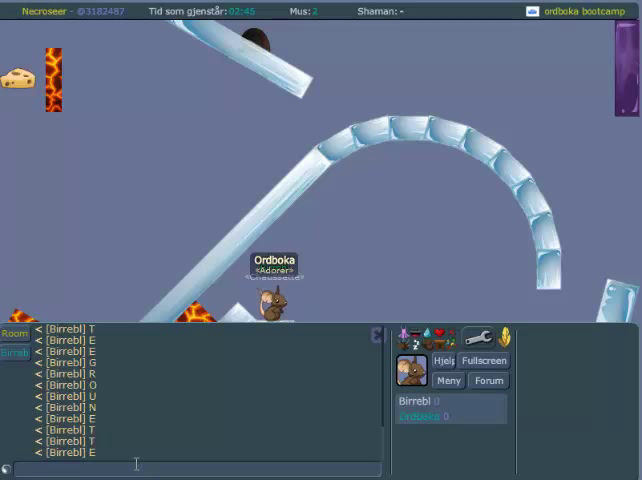
pyautogui.write('/pw')
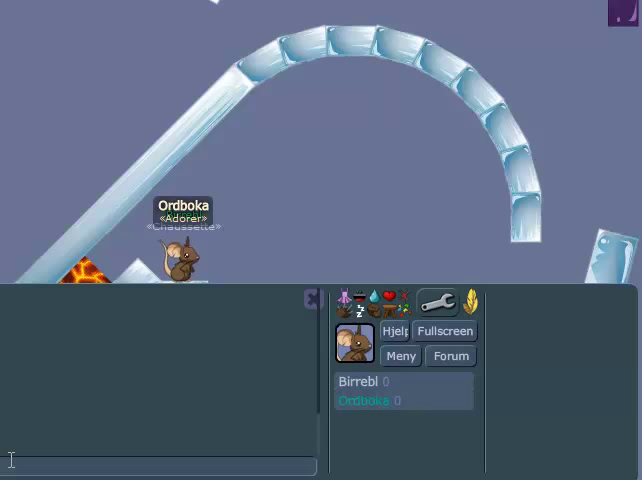
pyautogui.moveTo(286, 448)
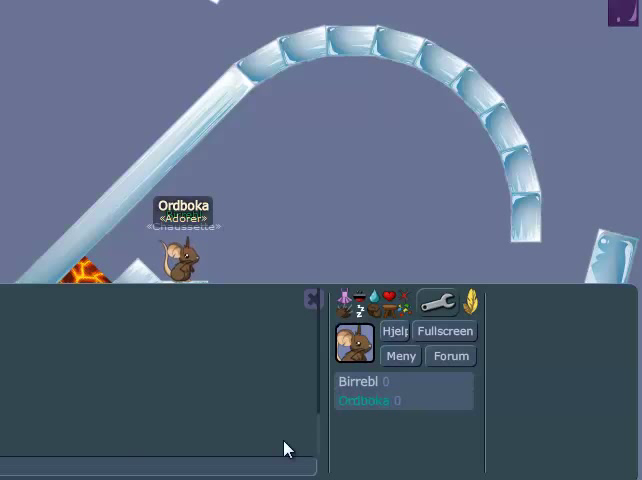
pyautogui.click(400, 356)
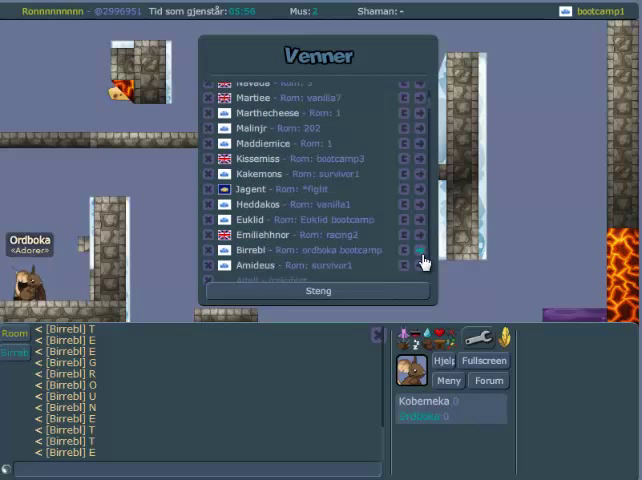
pyautogui.click(420, 250)
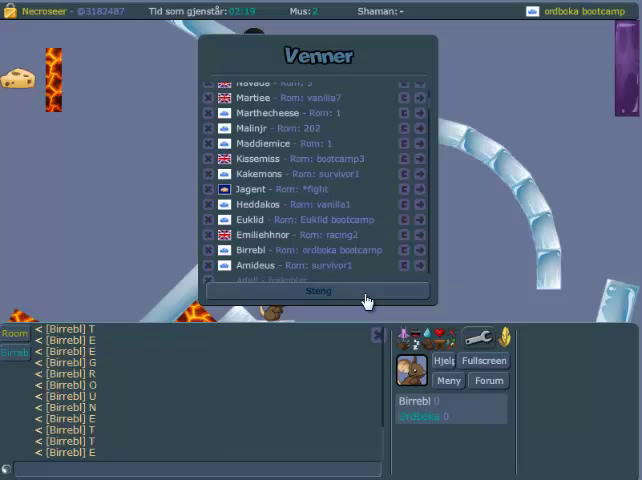
pyautogui.click(318, 292)
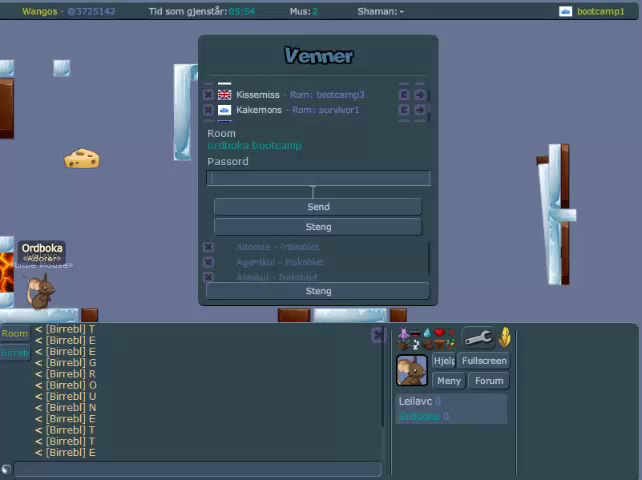
pyautogui.write('Tesh')
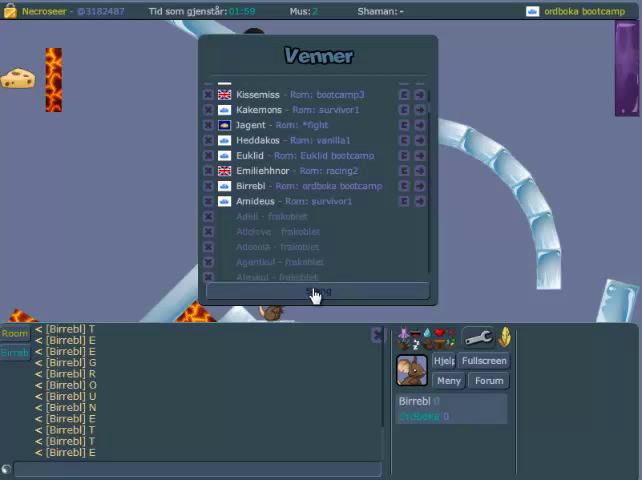
pyautogui.click(316, 292)
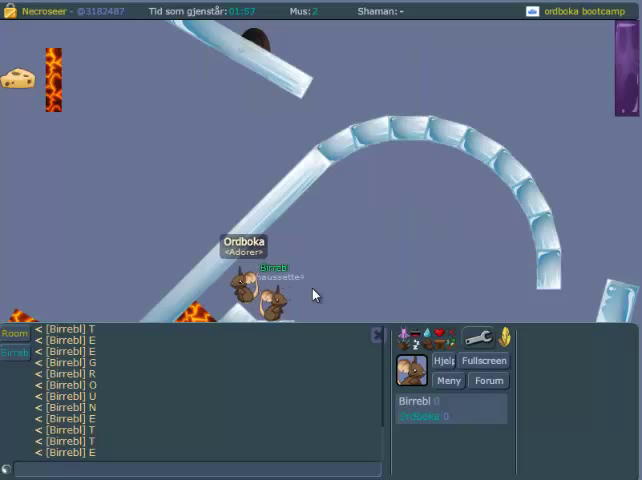